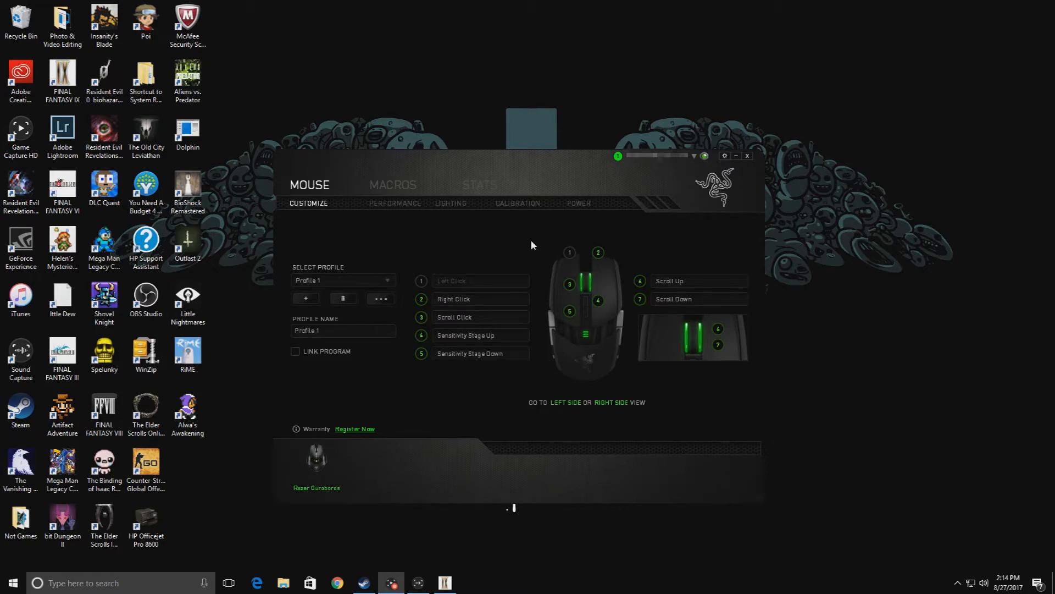
mouse_move(484, 239)
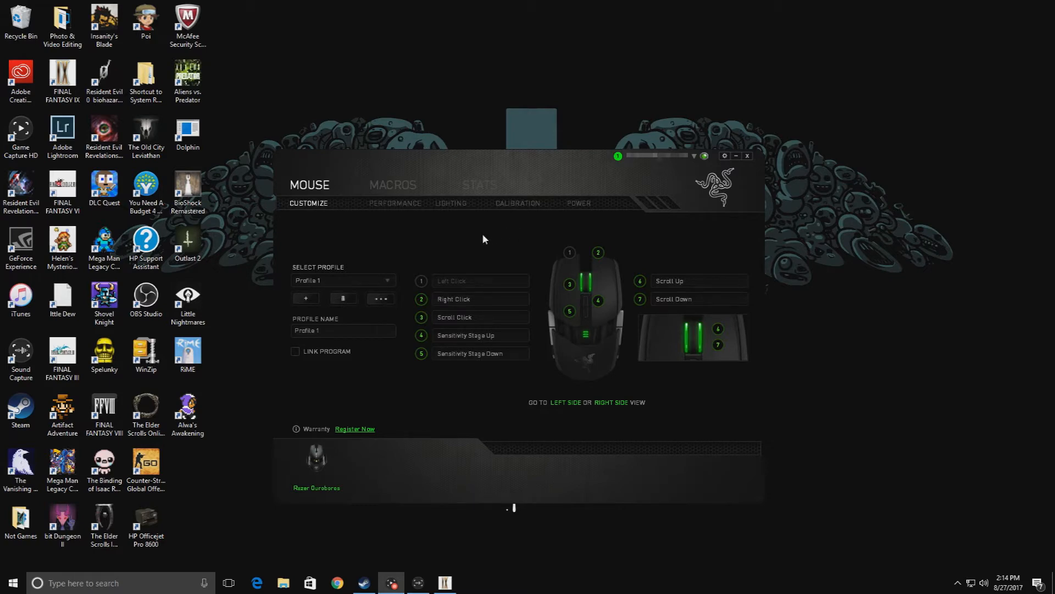
mouse_move(512, 279)
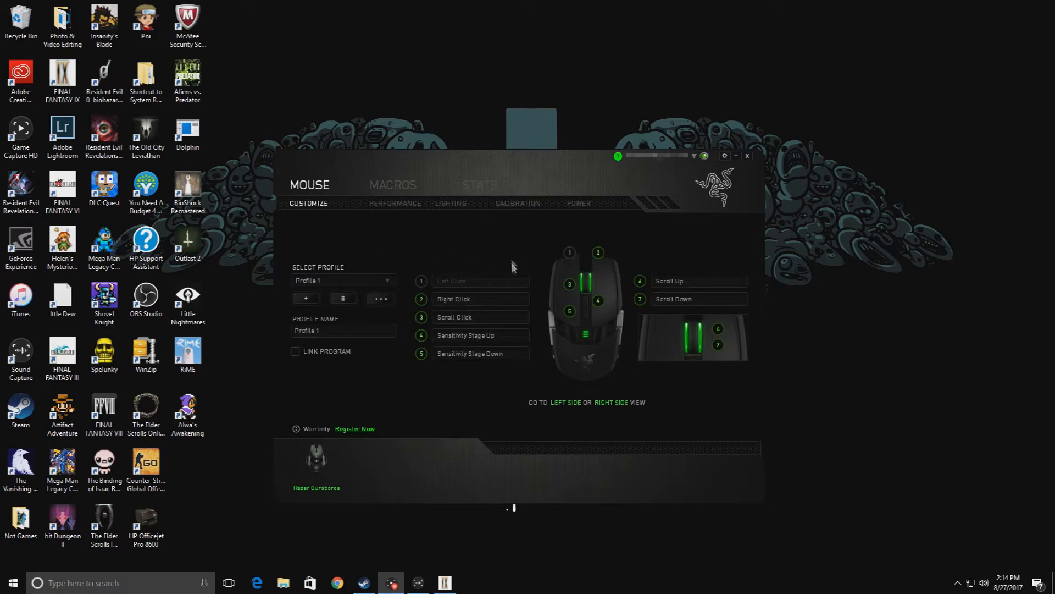
mouse_move(488, 241)
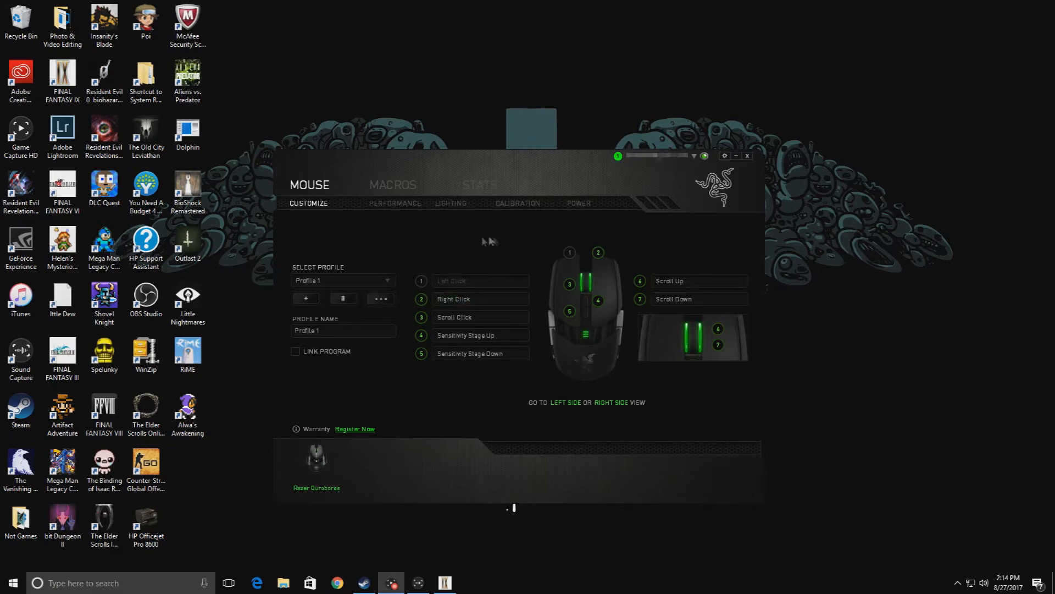
mouse_move(333, 475)
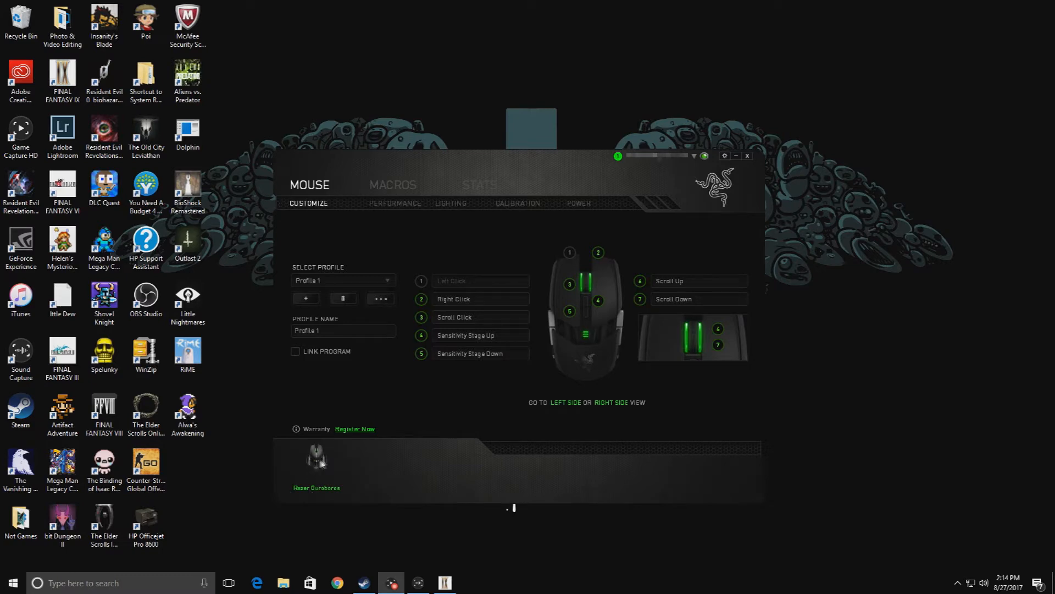
mouse_move(378, 185)
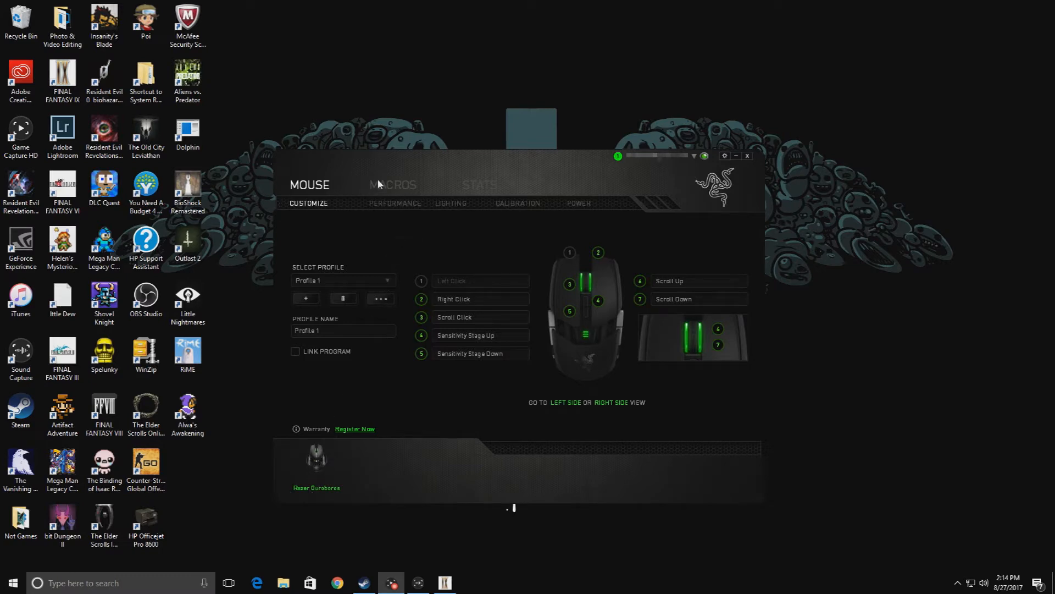
Name the new macro FFIX in Macros, keeping the 0.015-second default delay.
left_click(392, 184)
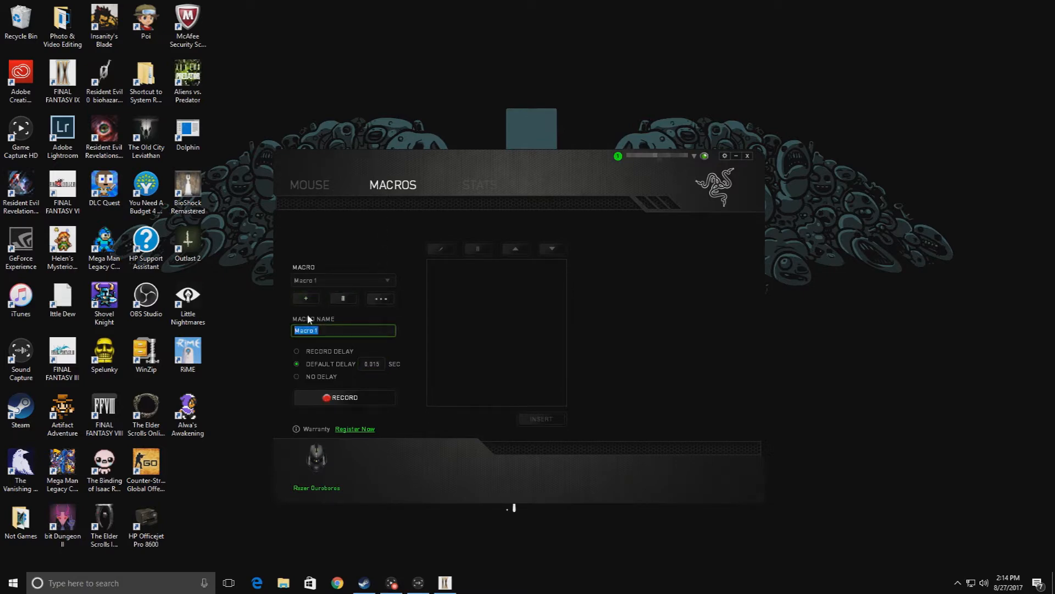
type("FFIX")
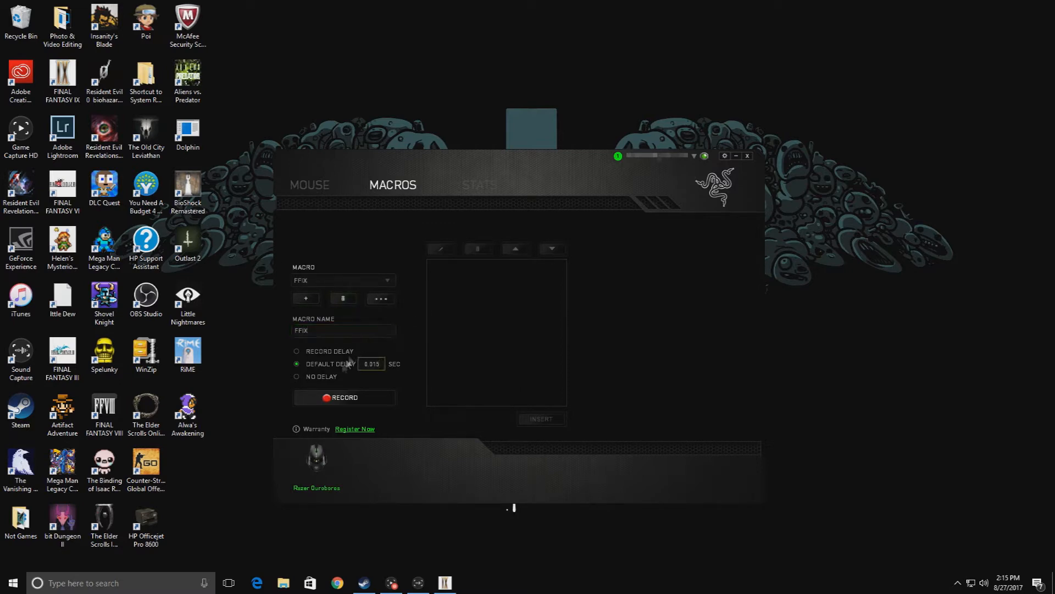
left_click(372, 363)
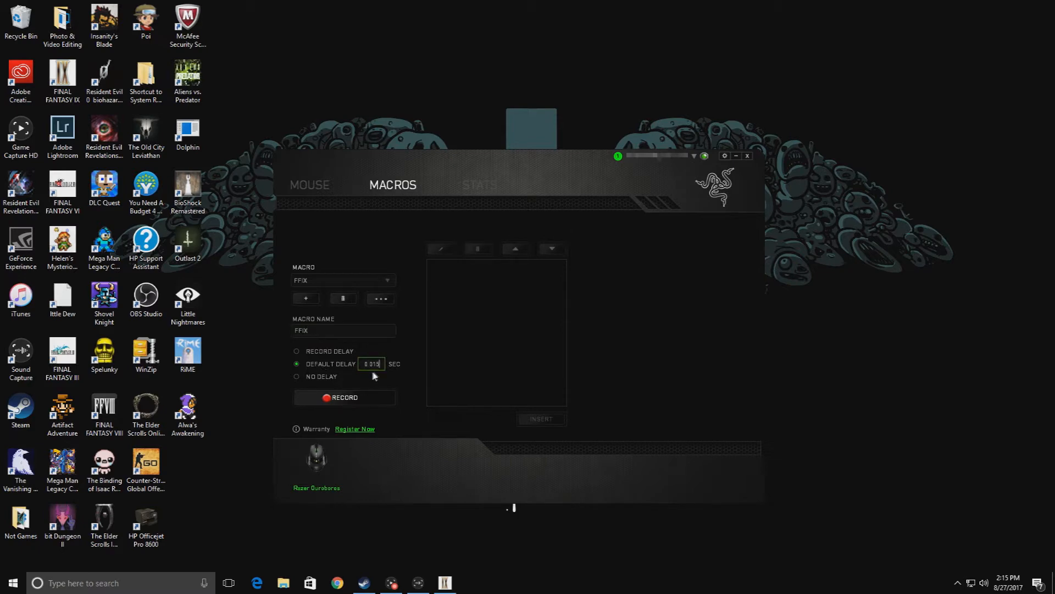
Record one left click into FFIX: button down, 0.015 s delay, button up.
left_click(345, 398)
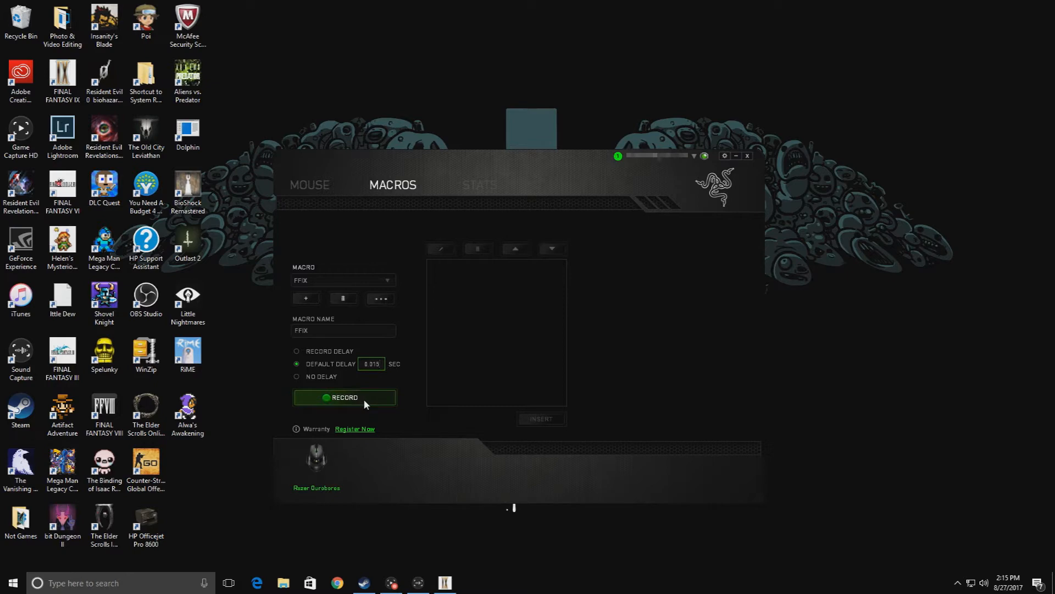
left_click(345, 398)
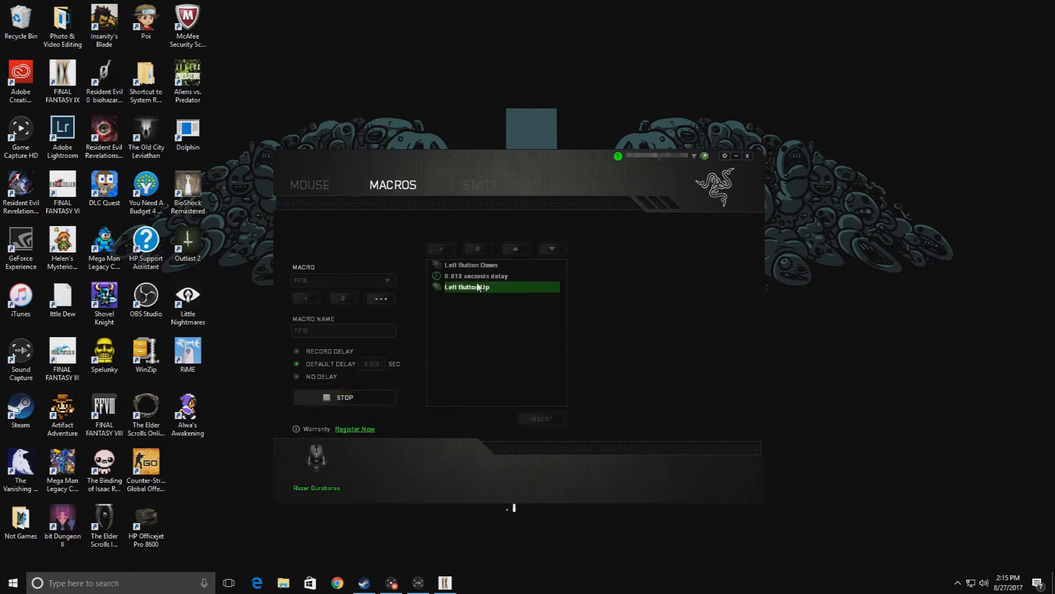
left_click(345, 398)
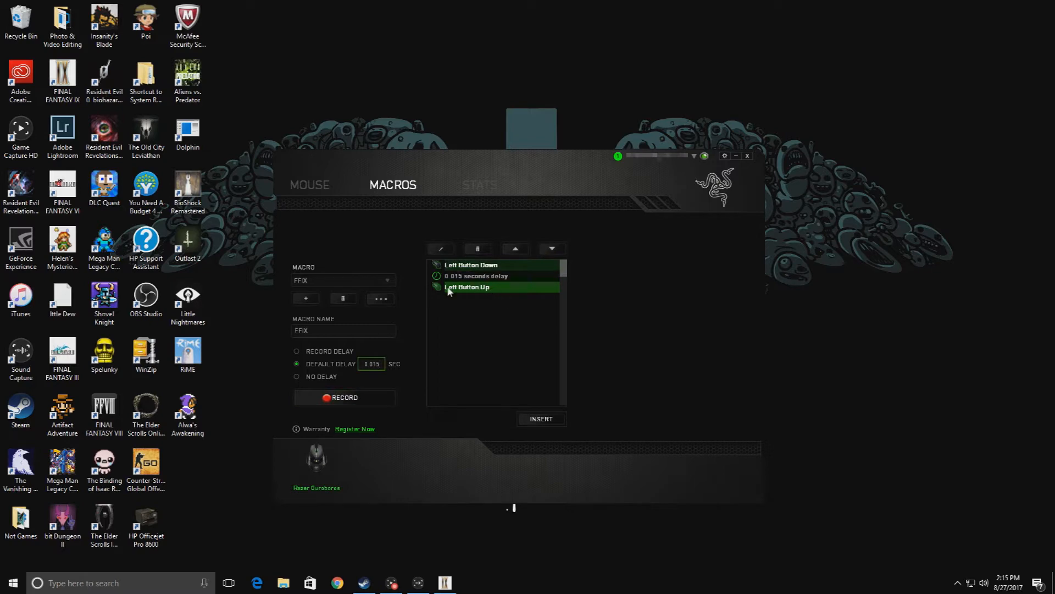
mouse_move(496, 291)
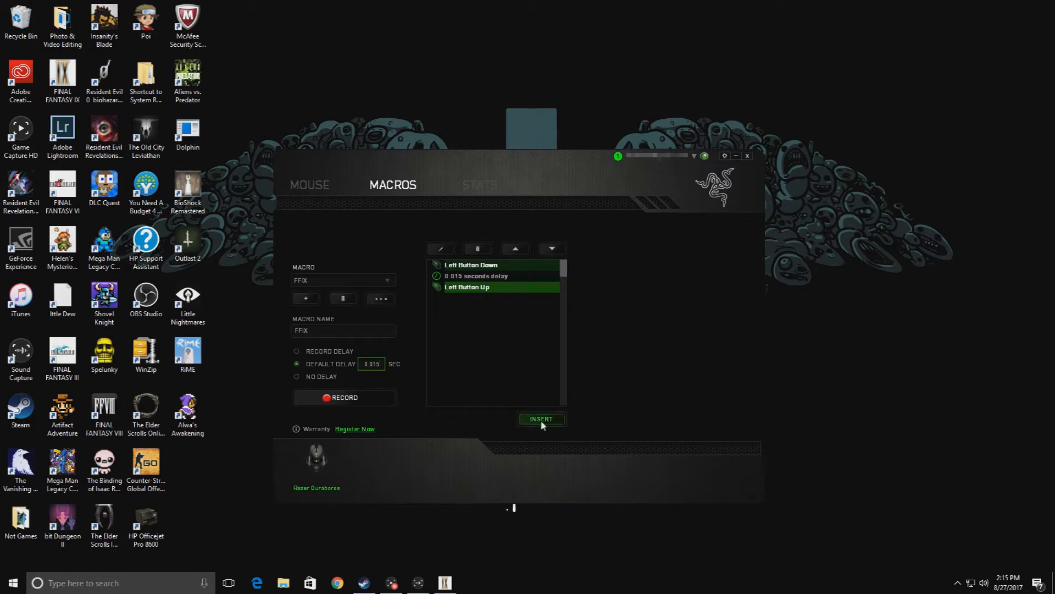
Insert a 0.001-second delay before the Left Button Up event.
left_click(541, 419)
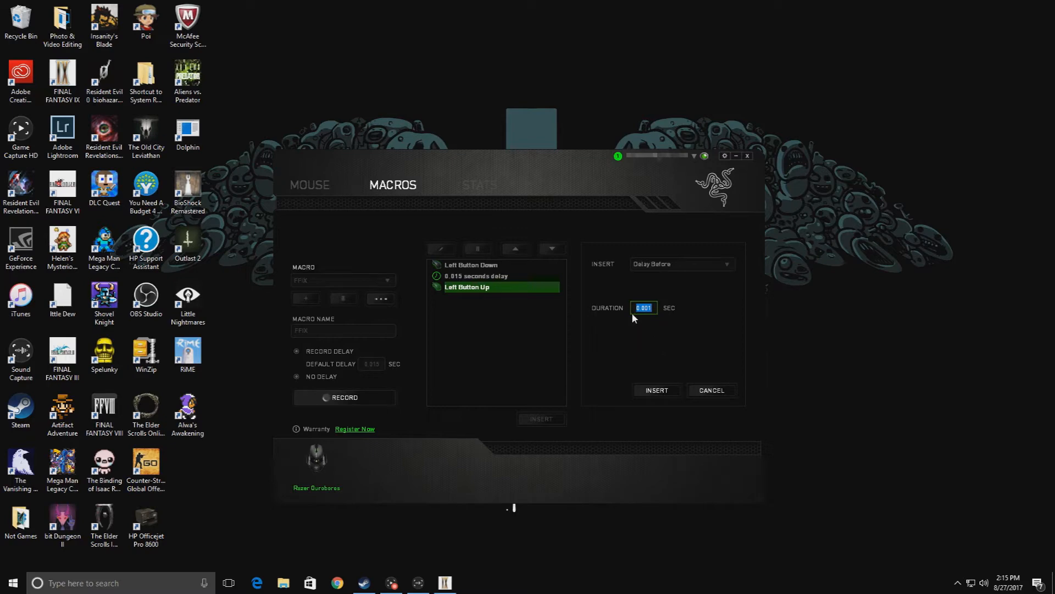
mouse_move(645, 328)
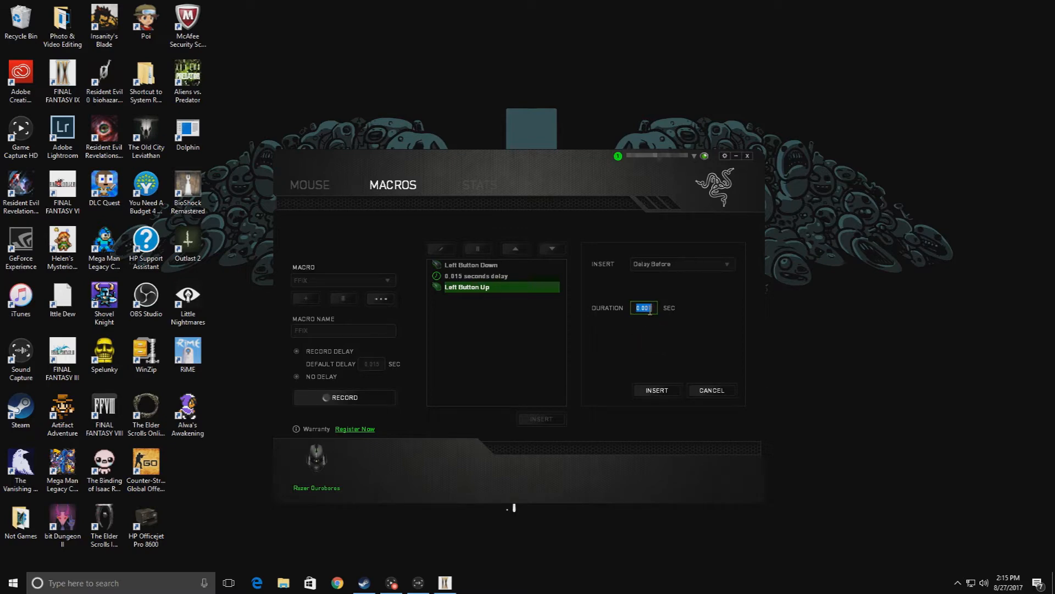
type("0.001")
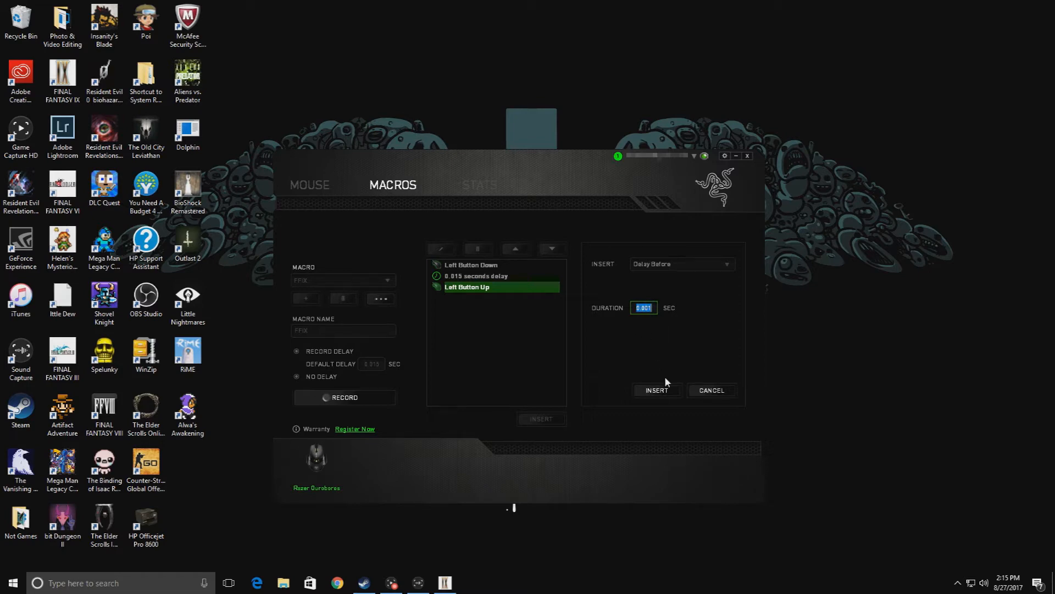
left_click(656, 390)
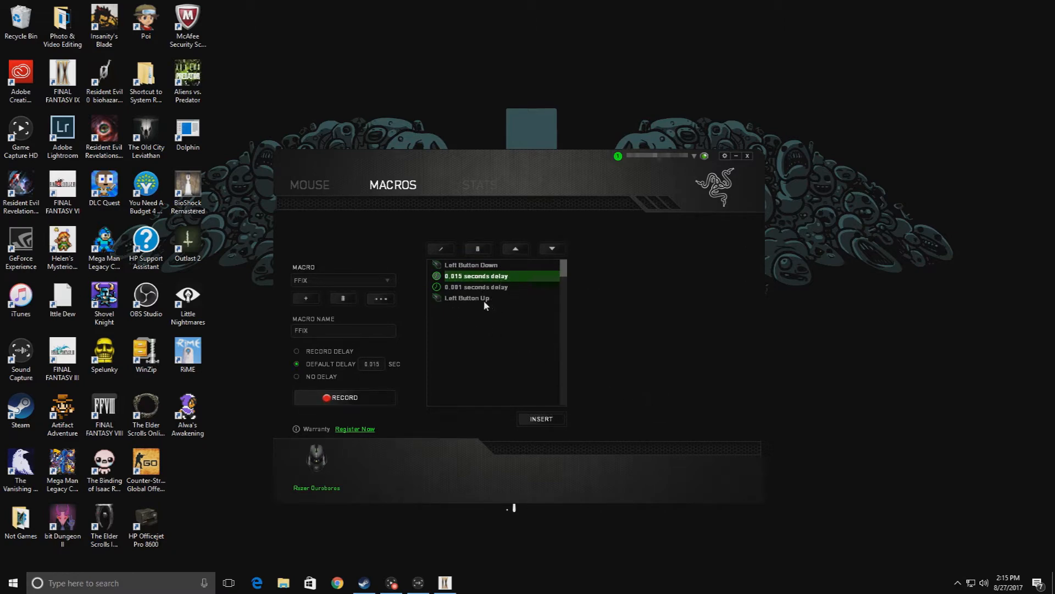
Move Left Button Up above the 0.001-second delay, then return to mouse customisation.
left_click(481, 298)
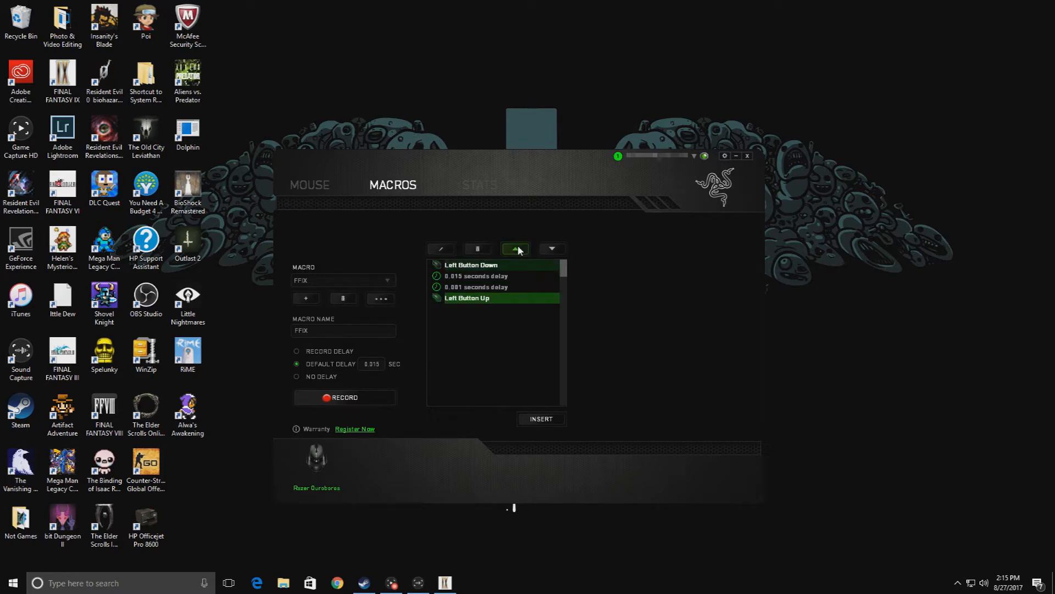
left_click(514, 248)
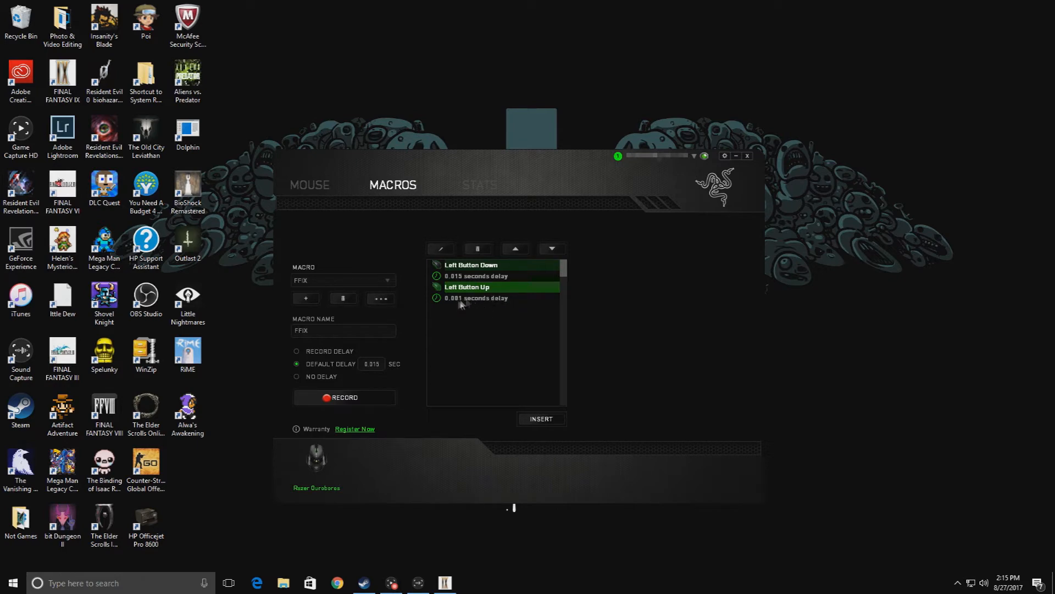
mouse_move(477, 304)
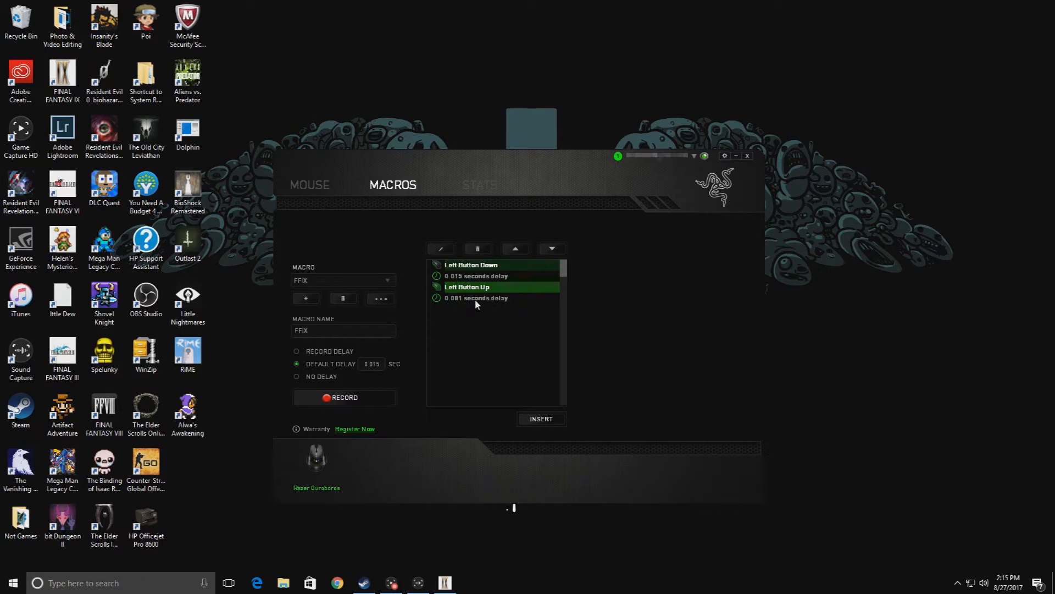
left_click(310, 185)
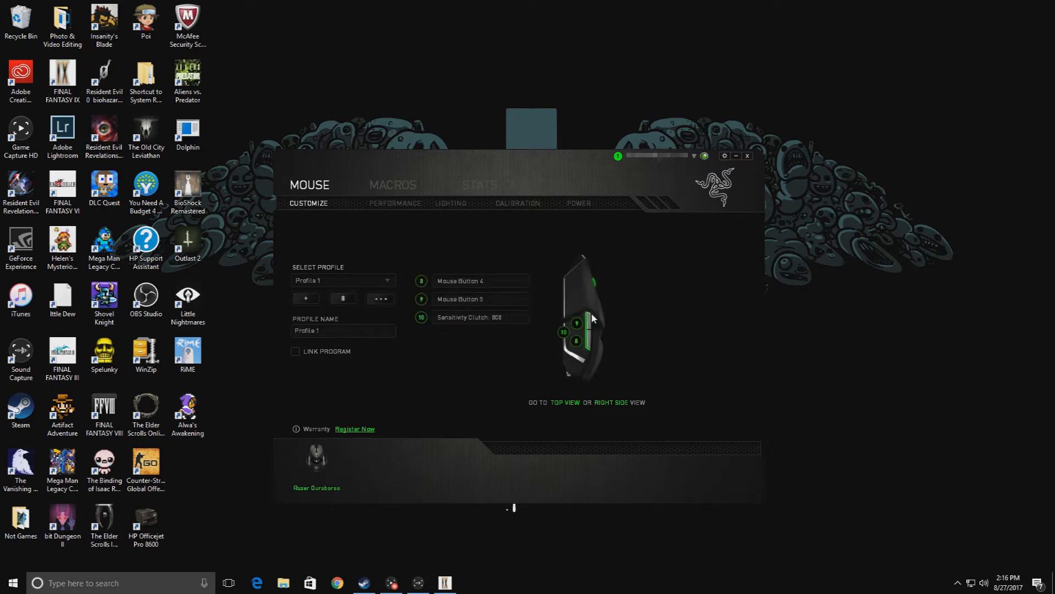
mouse_move(505, 310)
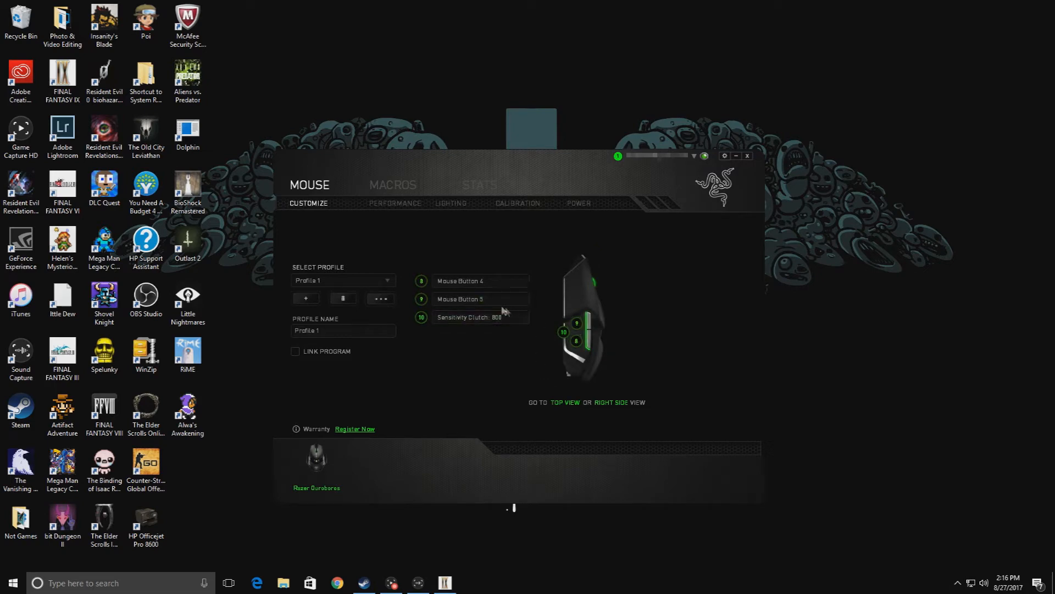
Assign FFIX to mouse button 9 with toggle continuous playback and save.
left_click(480, 299)
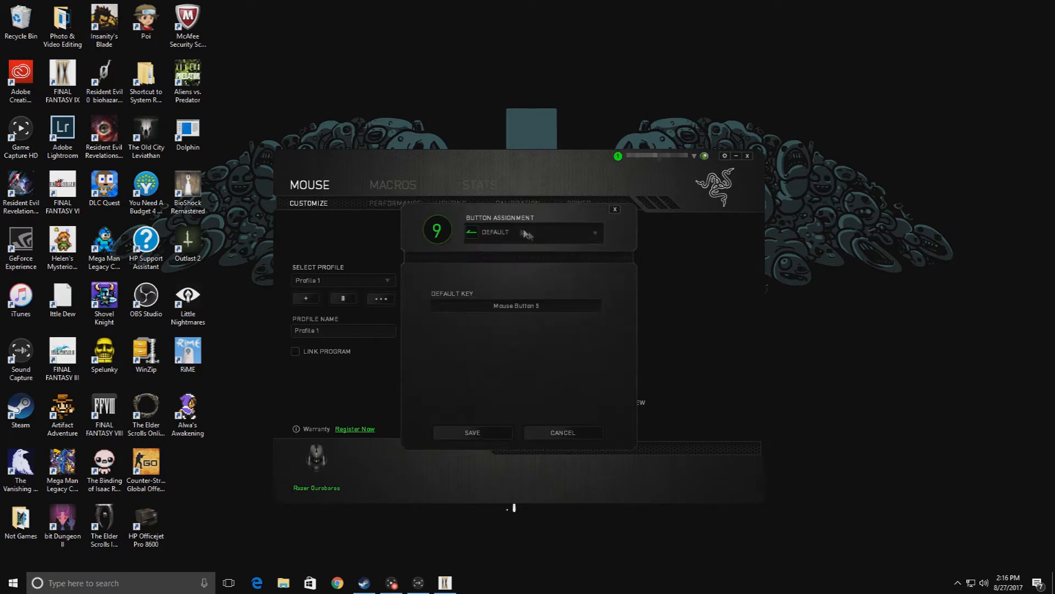
mouse_move(599, 235)
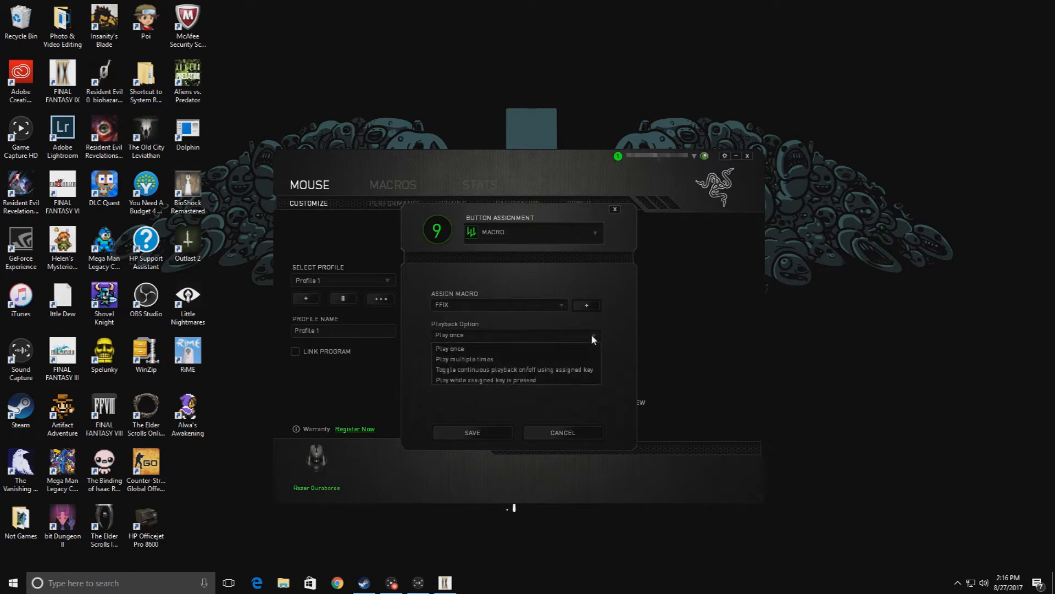
mouse_move(553, 370)
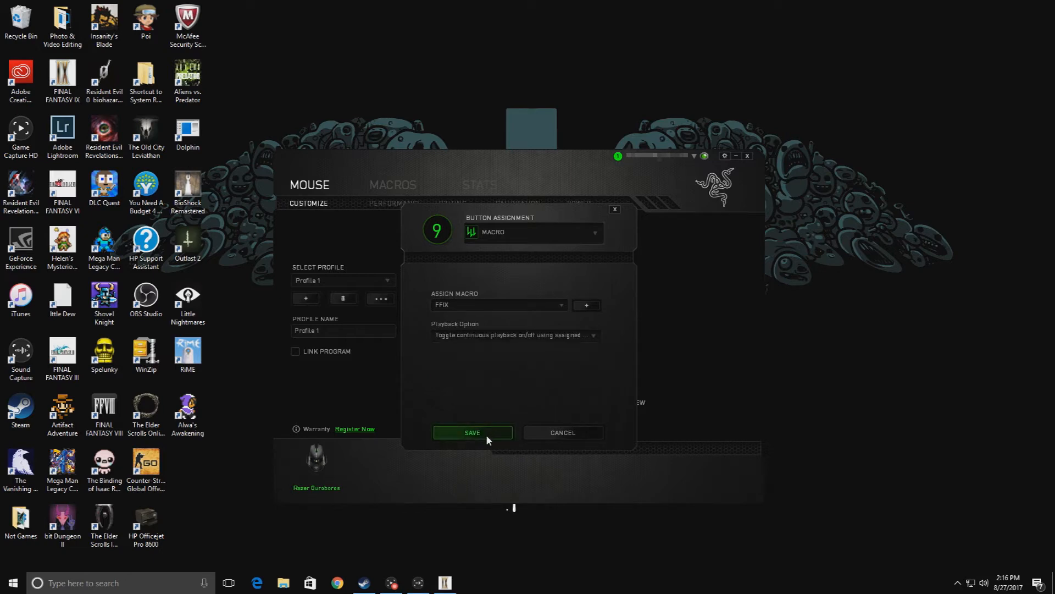
left_click(473, 433)
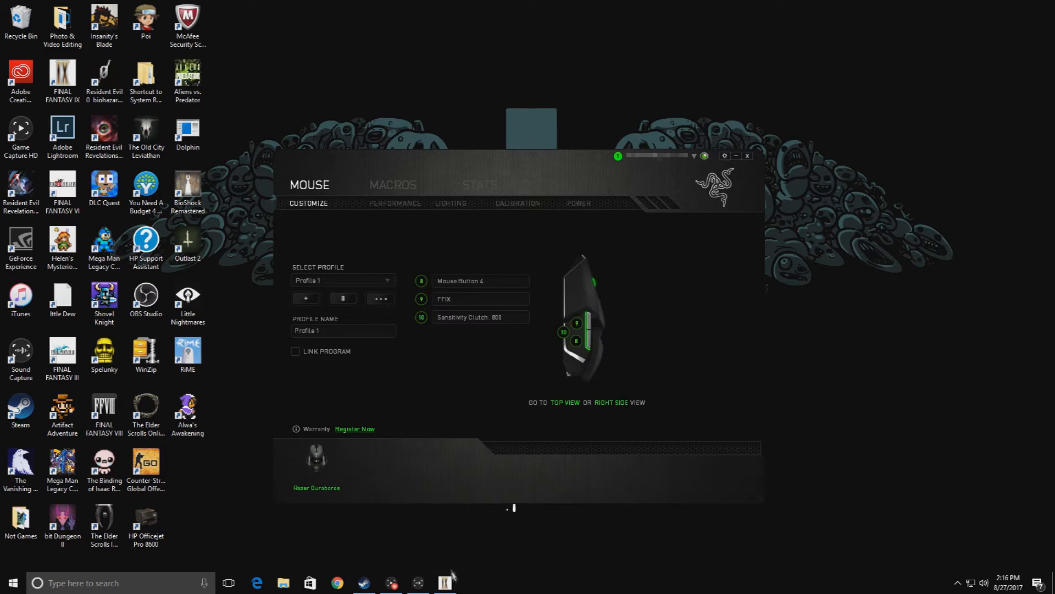
mouse_move(444, 582)
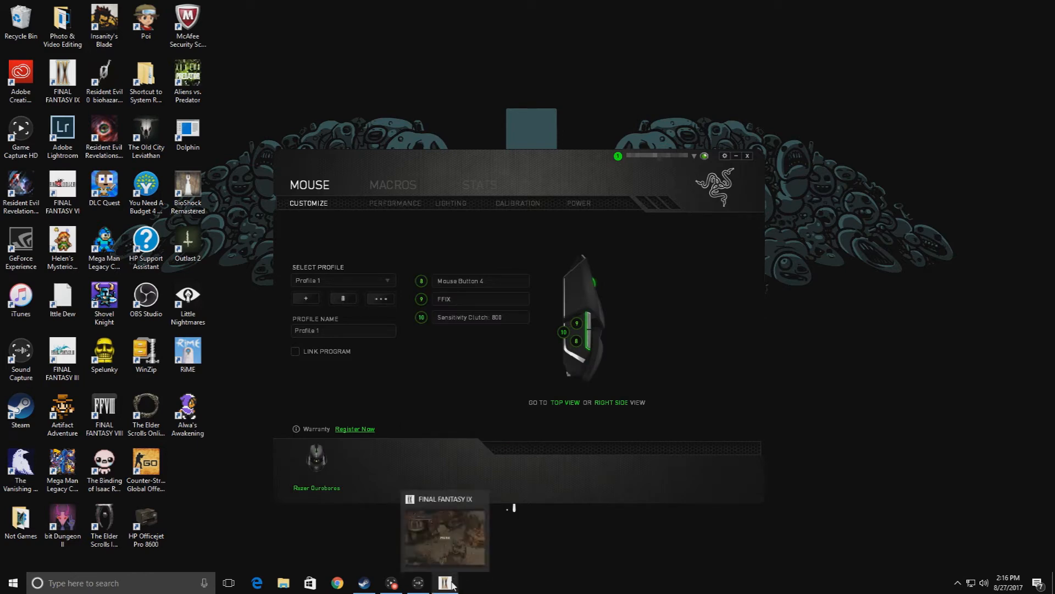
Restore the paused Final Fantasy IX window from the taskbar.
left_click(444, 533)
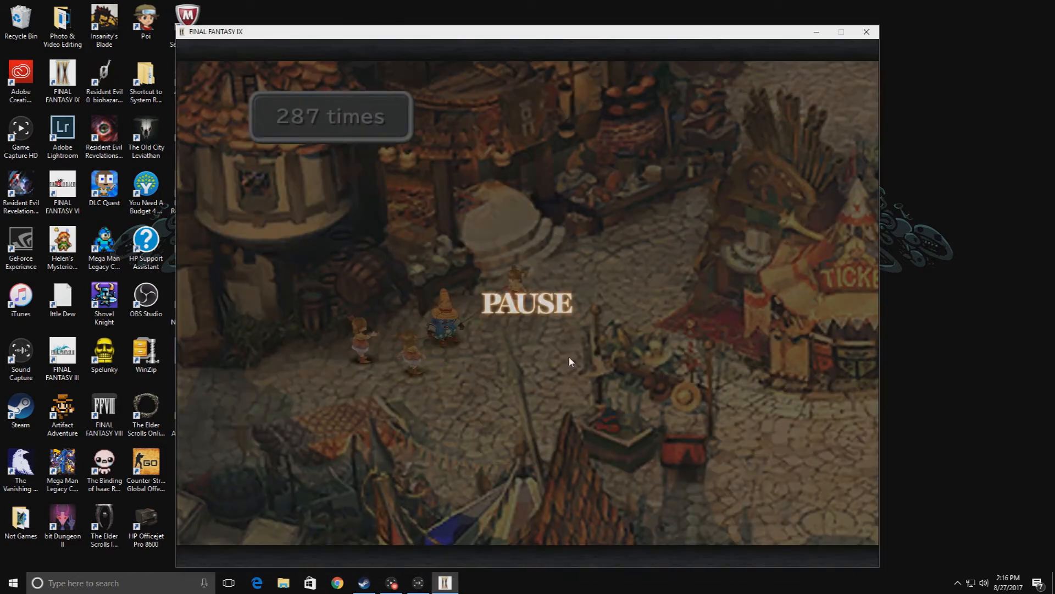